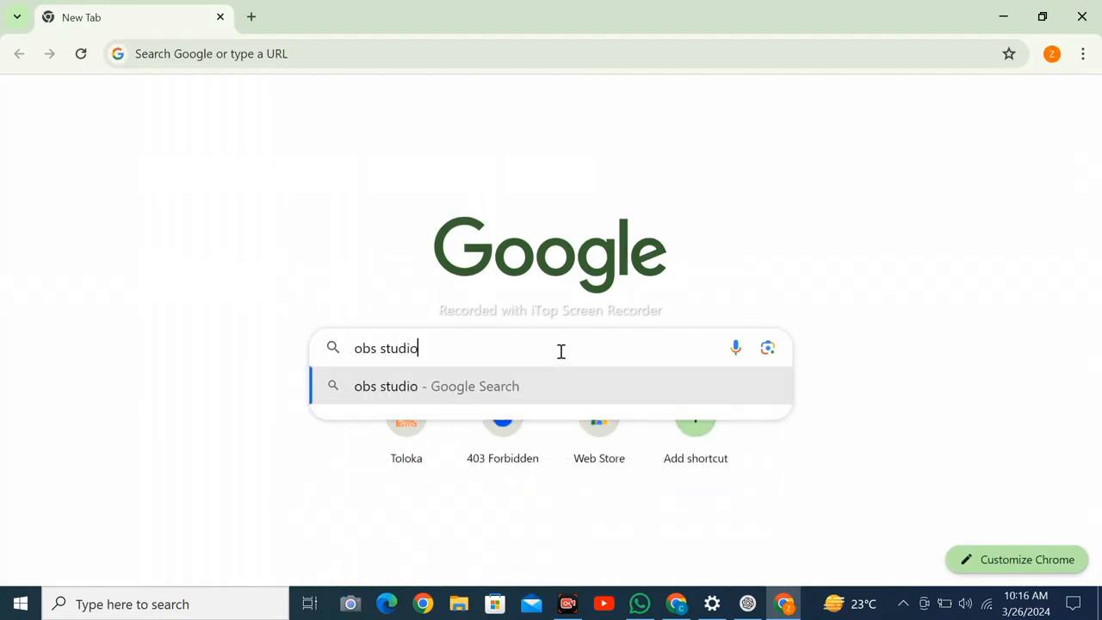
Step: Search Google for 'obs studio download 2024 free' from the New Tab page
type("down")
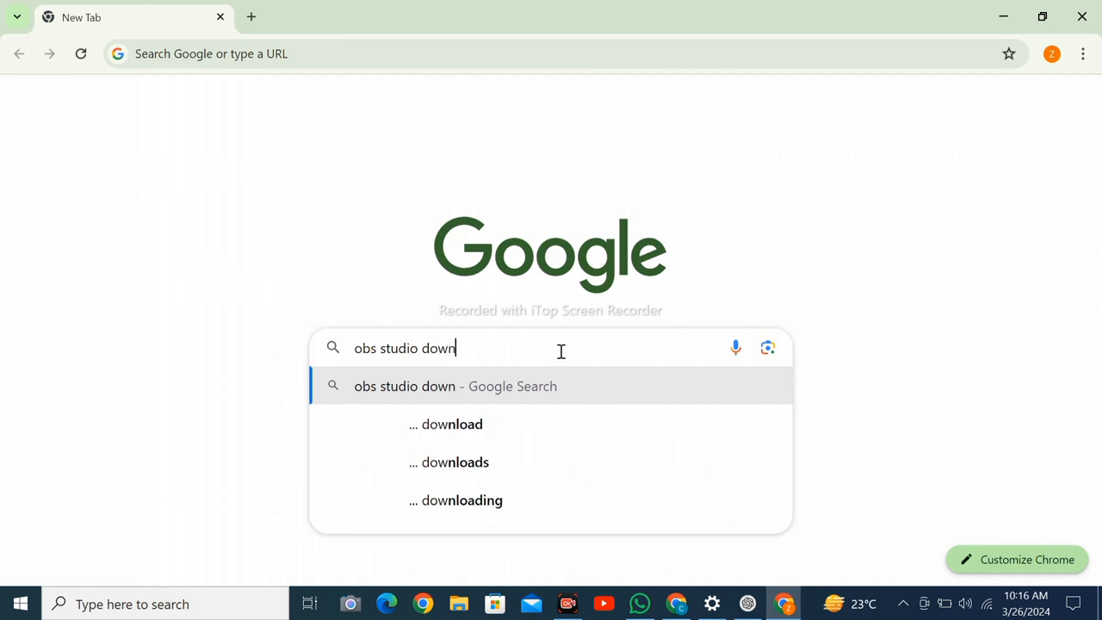
type("load")
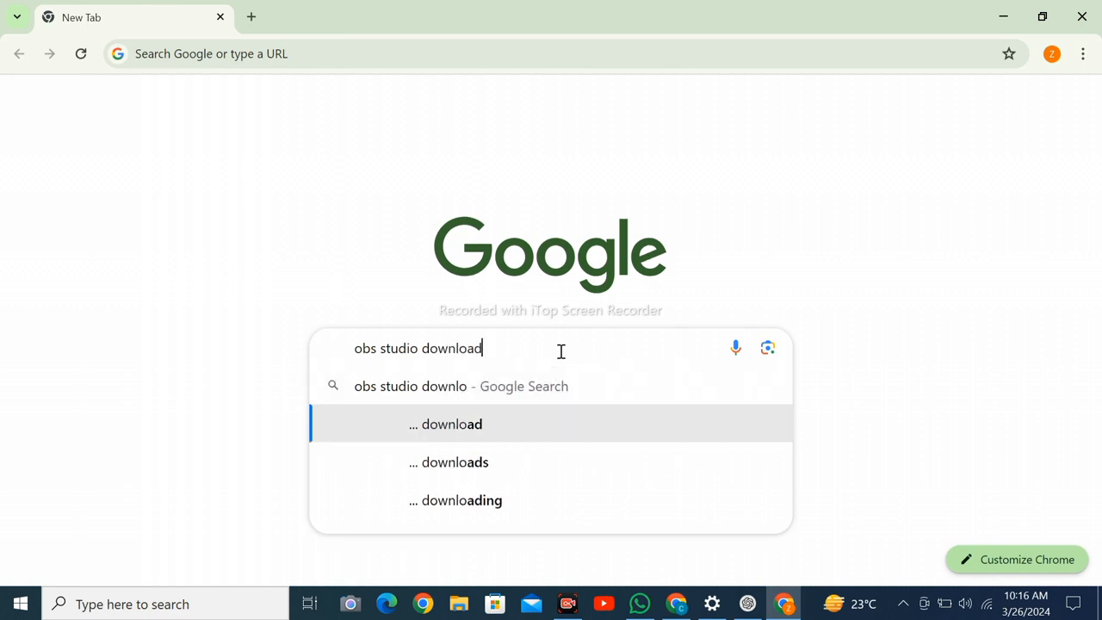
type("2024 free")
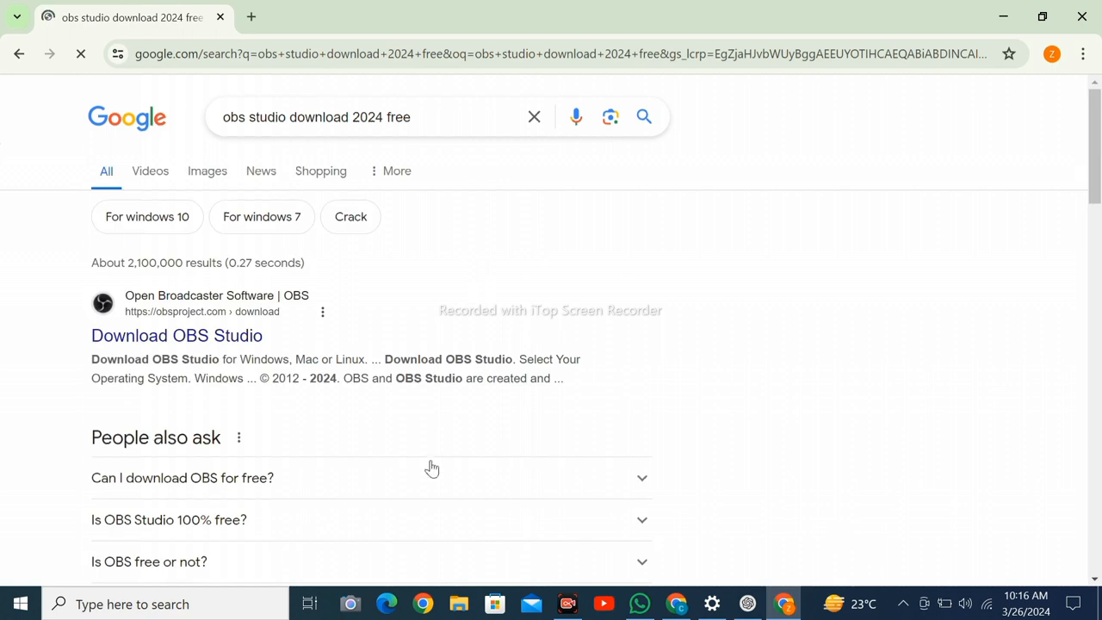
Step: Open the 'Download OBS Studio' result from obsproject.com
left_click(177, 335)
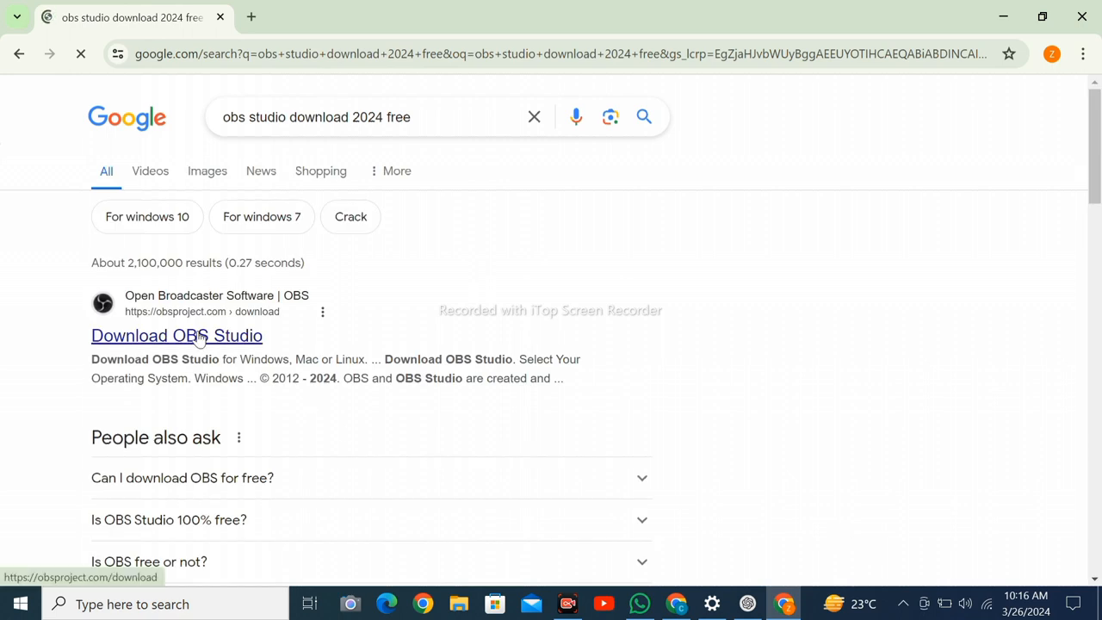
left_click(177, 335)
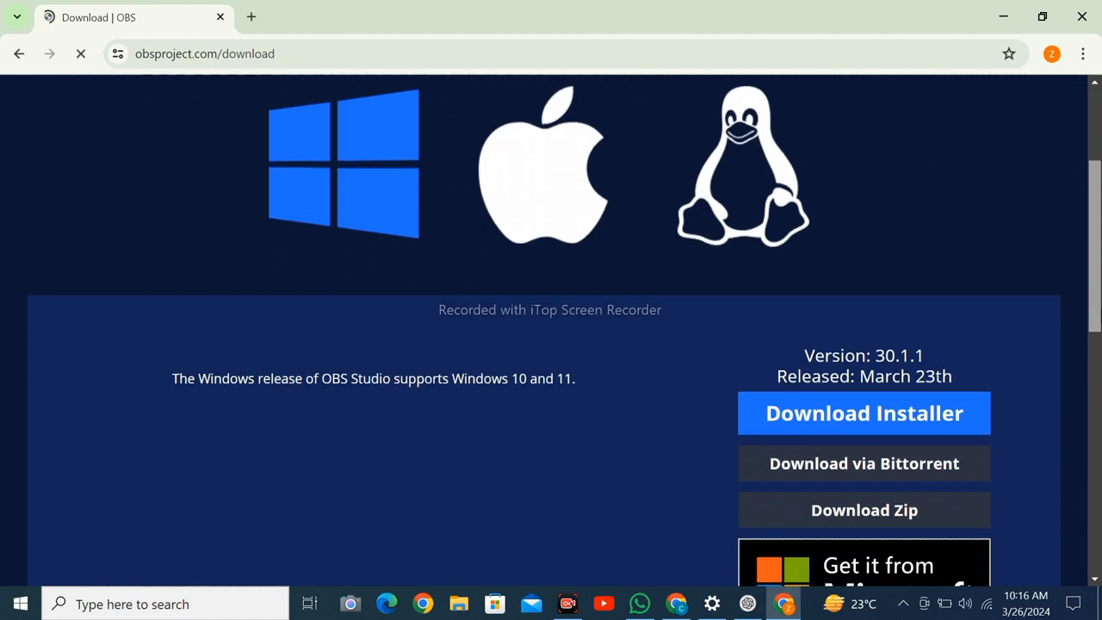
Step: Start downloading the OBS Studio 30.1.1 Windows installer
scroll("down", 3)
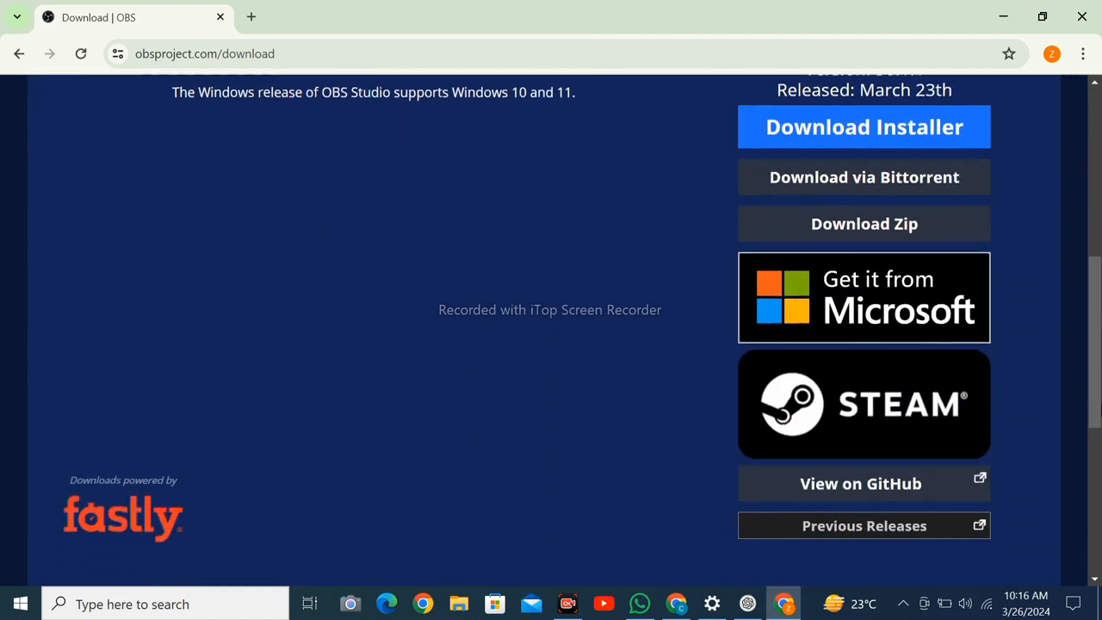
scroll("down", 3)
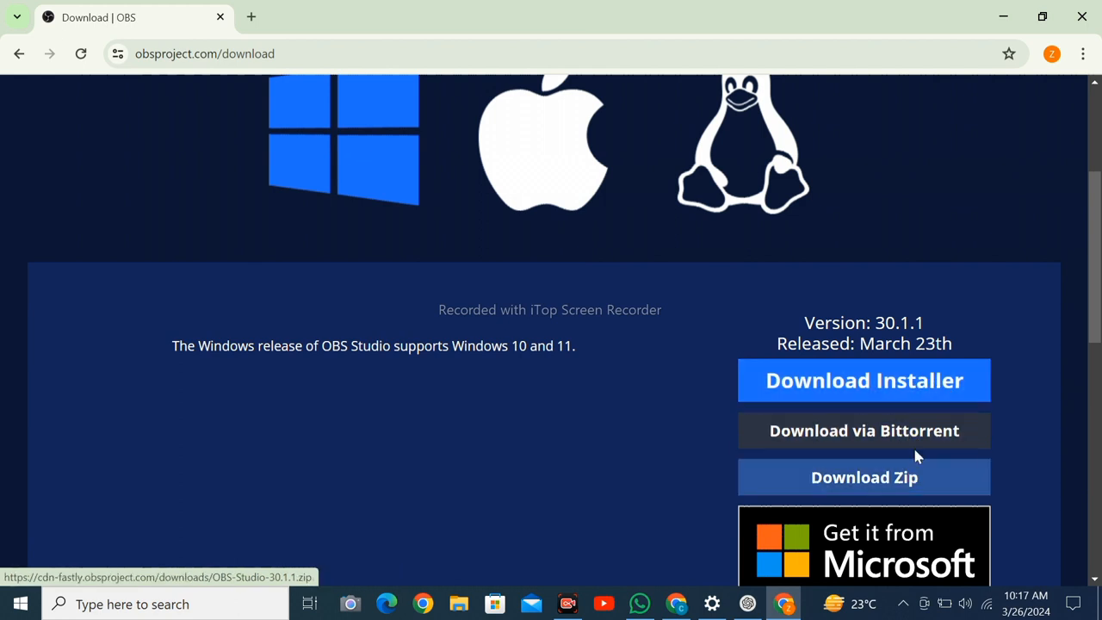
left_click(863, 380)
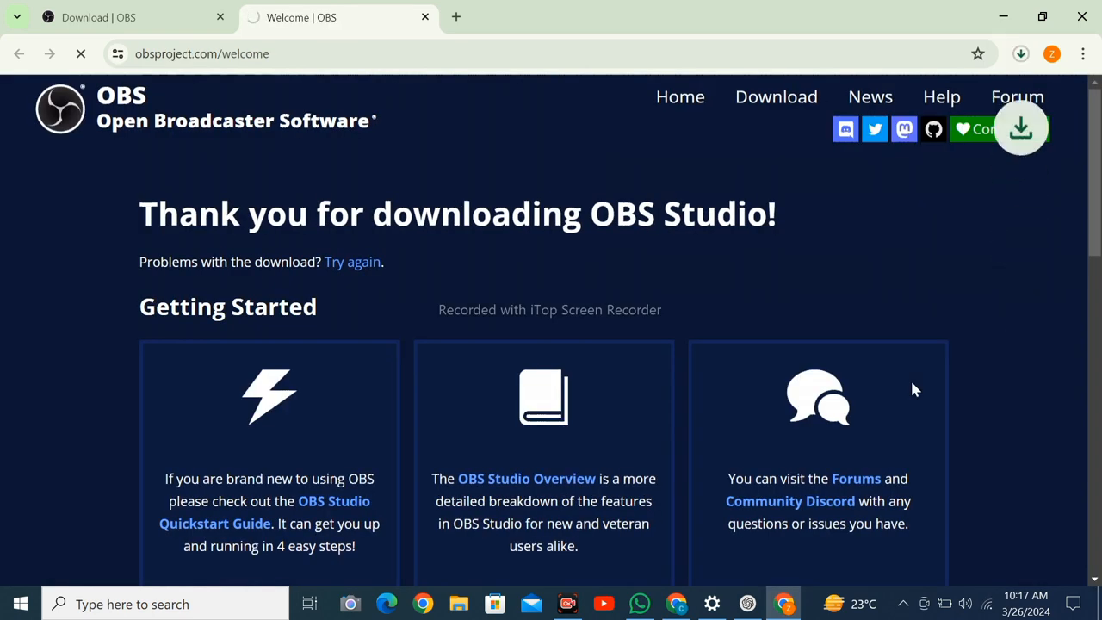
Step: Show OBS-Studio-30.1.1-Full-Installer-x64.exe progress on Chrome's Downloads page
left_click(1020, 53)
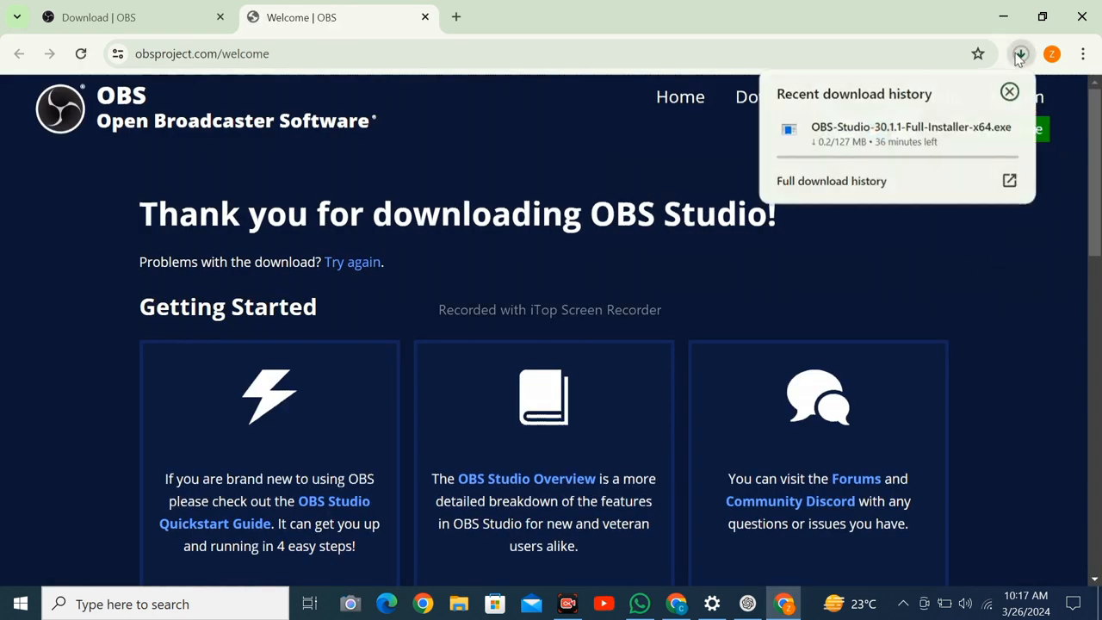
left_click(1083, 54)
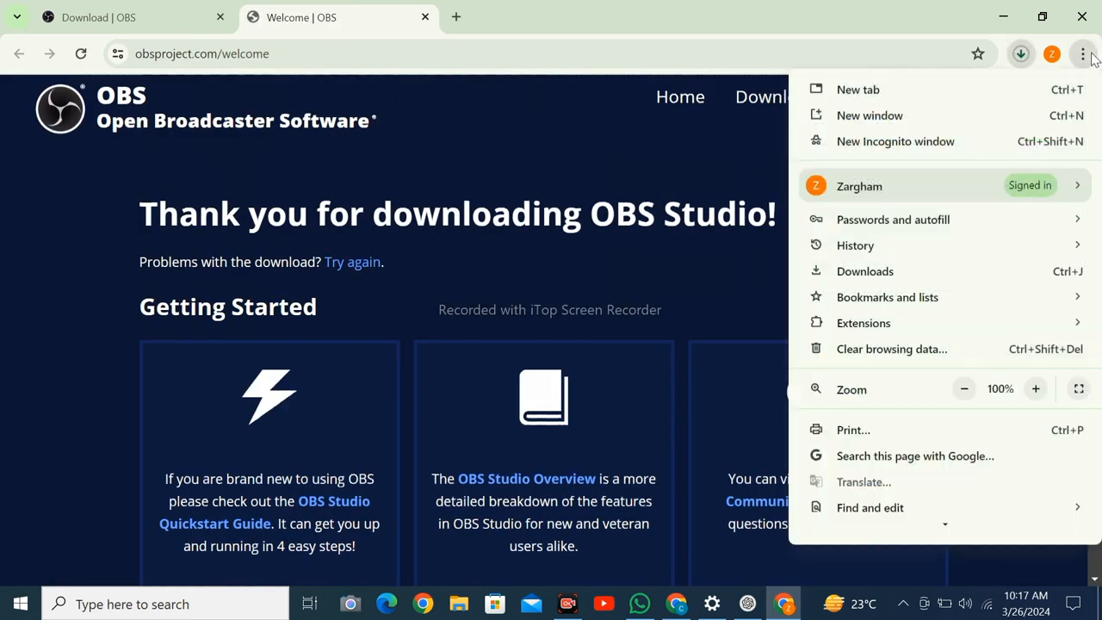
mouse_move(864, 271)
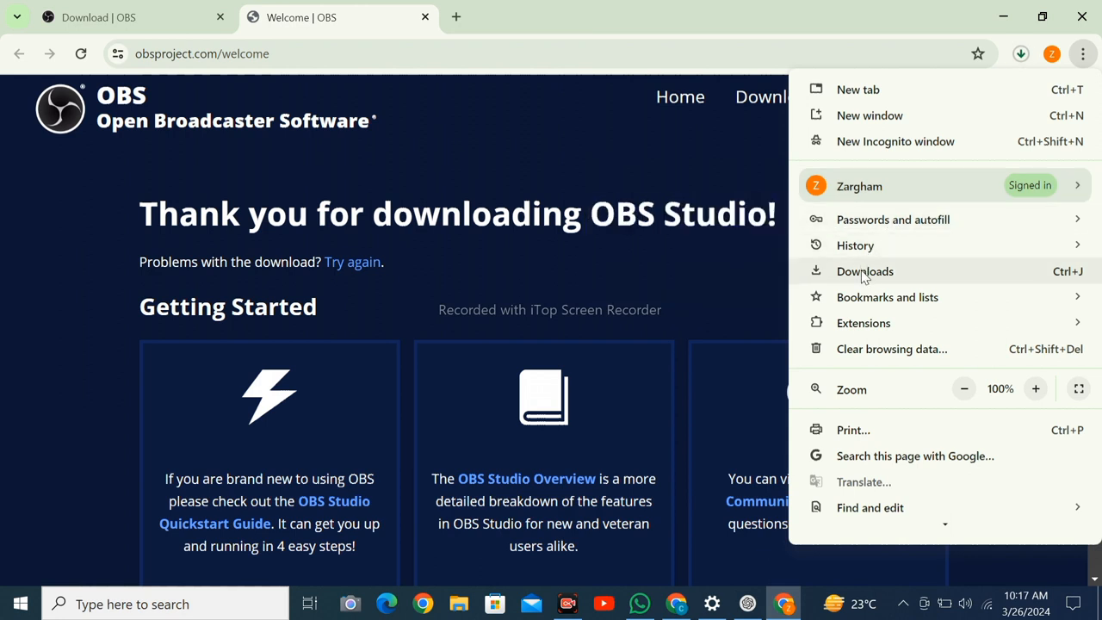
left_click(864, 271)
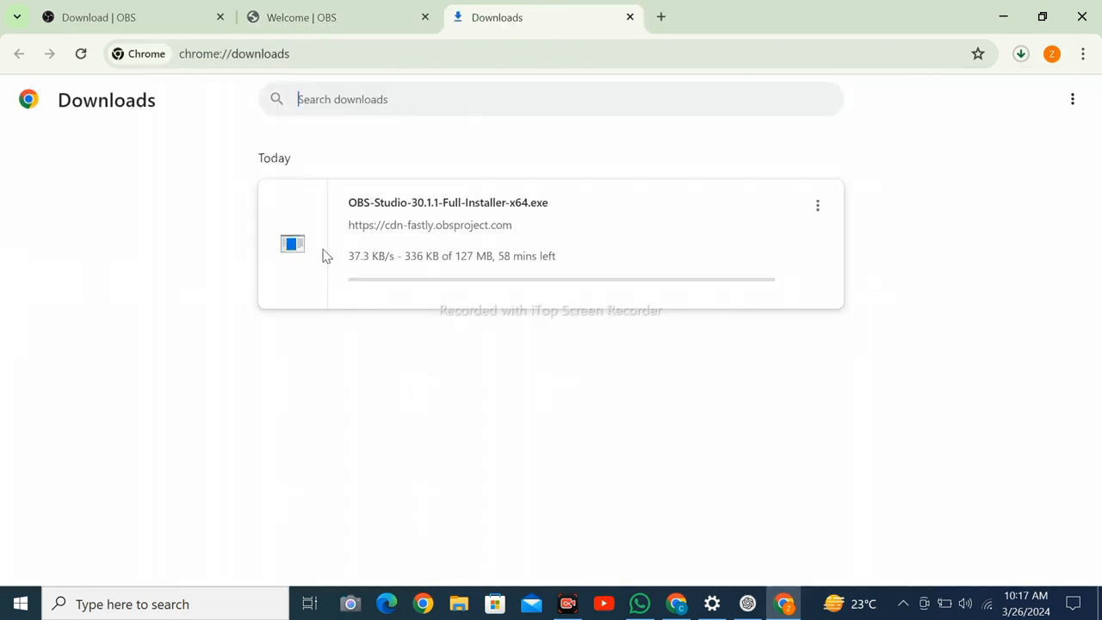
left_click_drag(348, 255, 452, 256)
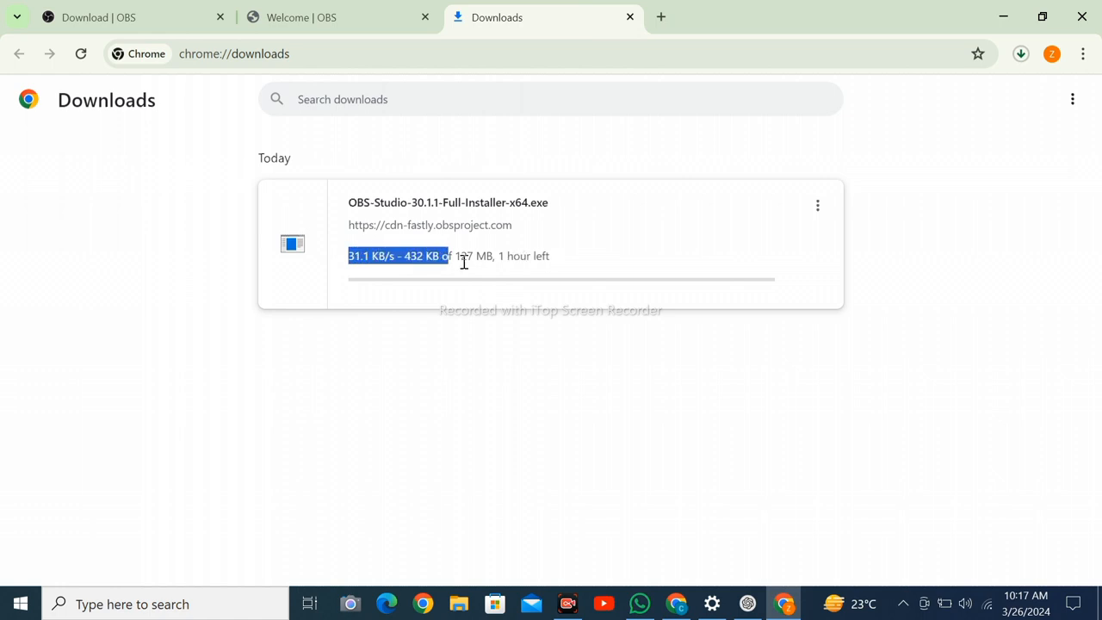